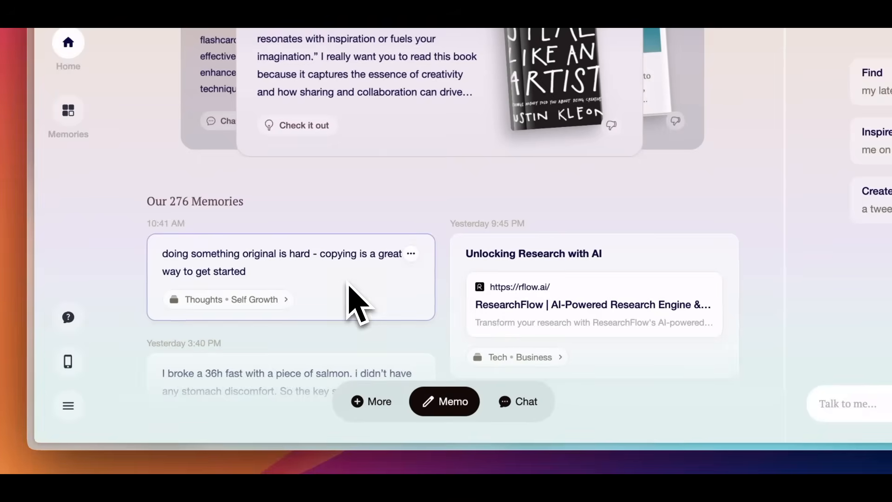
# Open the saved memory card about internet use and attention
pyautogui.click(285, 275)
pyautogui.write('do i have some links or notes on how modern tech can damage your abil')
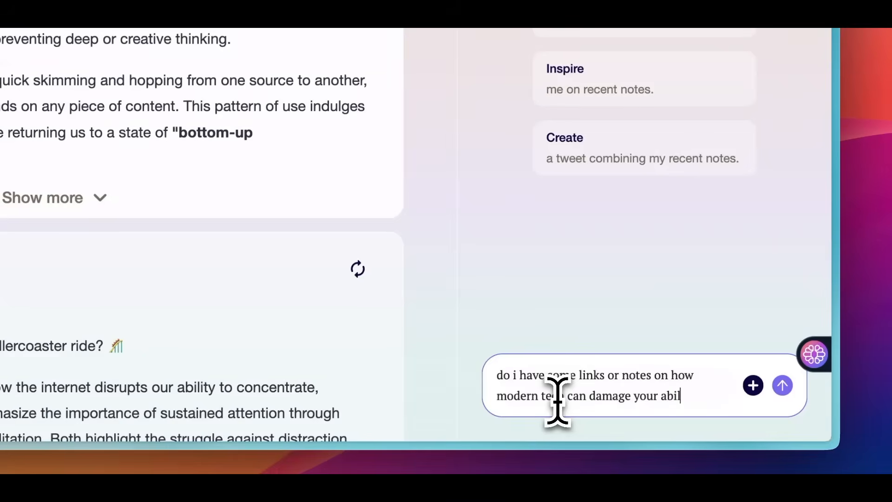
# Send the question on tech damaging your ability to focus, then start the to-do apps question
pyautogui.write('ity to focus')
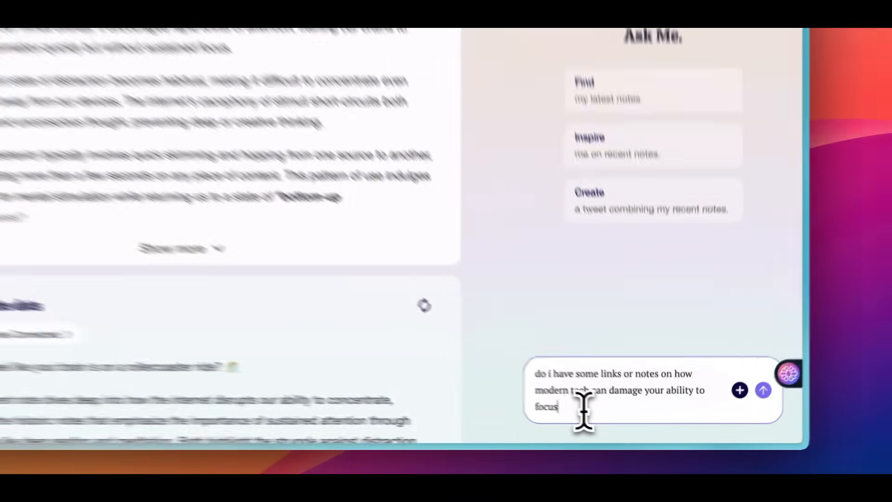
pyautogui.click(762, 390)
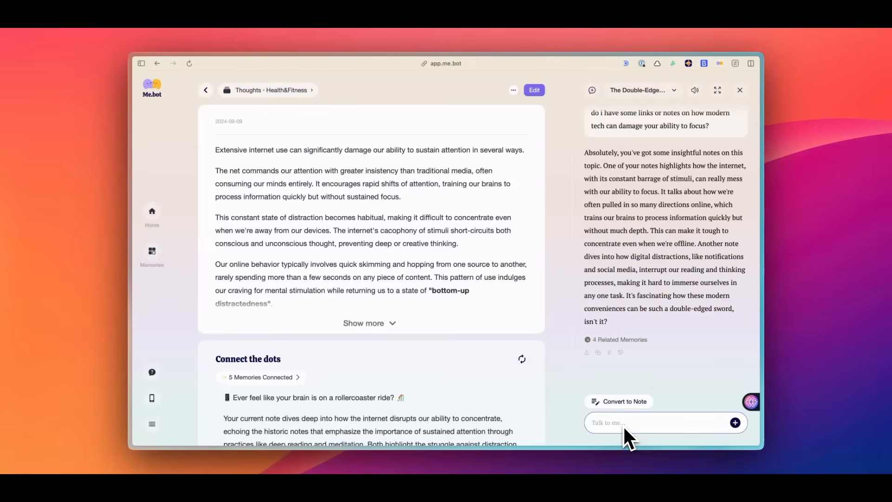
pyautogui.write('im writing a blog post about the best todo apps of 2024. what are some ap')
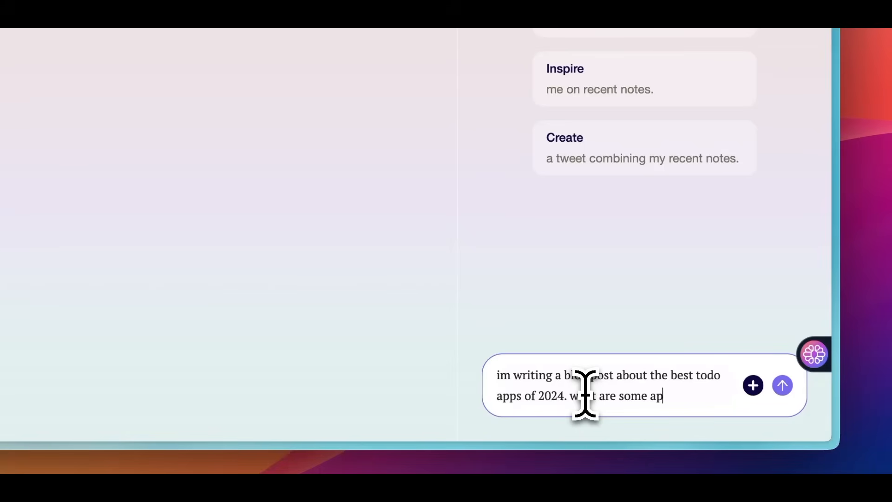
# Send the question asking which to-do apps you found for the 2024 blog post
pyautogui.click(782, 385)
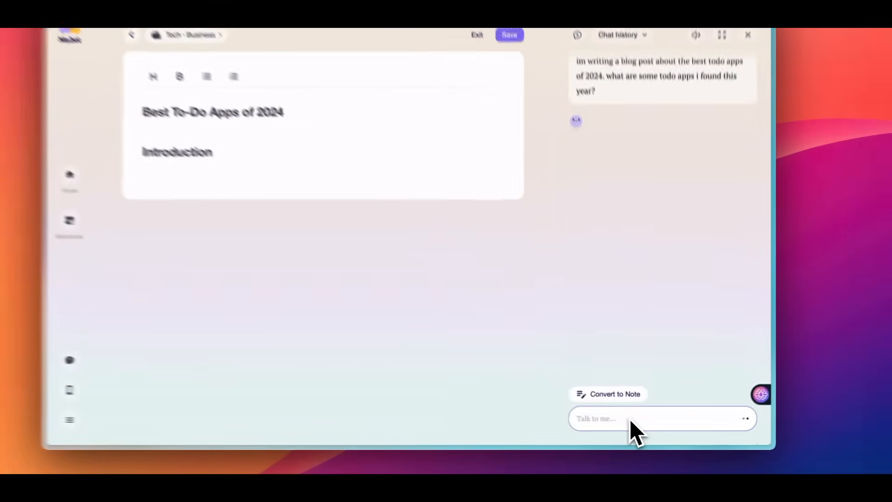